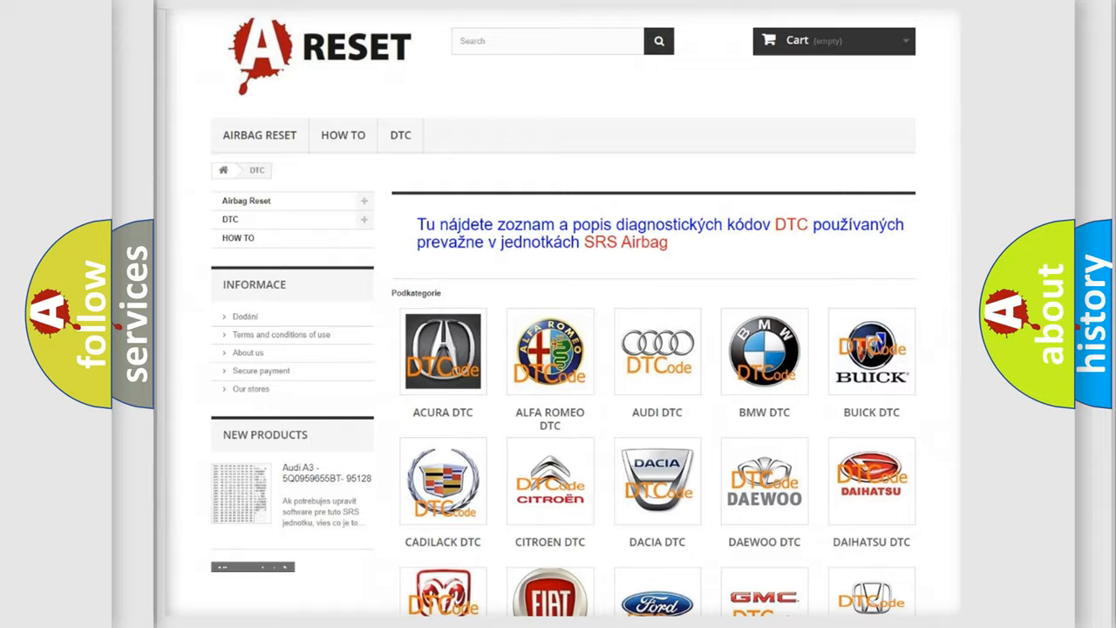
Step: Scroll the DTC brand grid down to the Jeep logo and open Jeep's code list
{"action": "scroll", "scroll_direction": "down", "scroll_amount": 3}
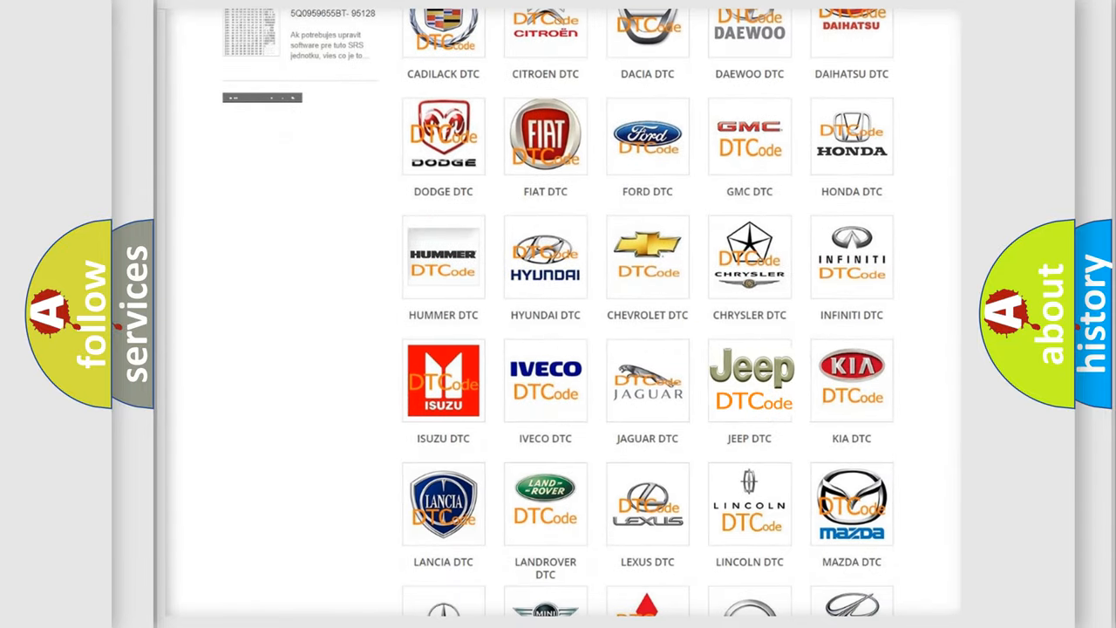
{"action": "left_click", "coordinate": [749, 381]}
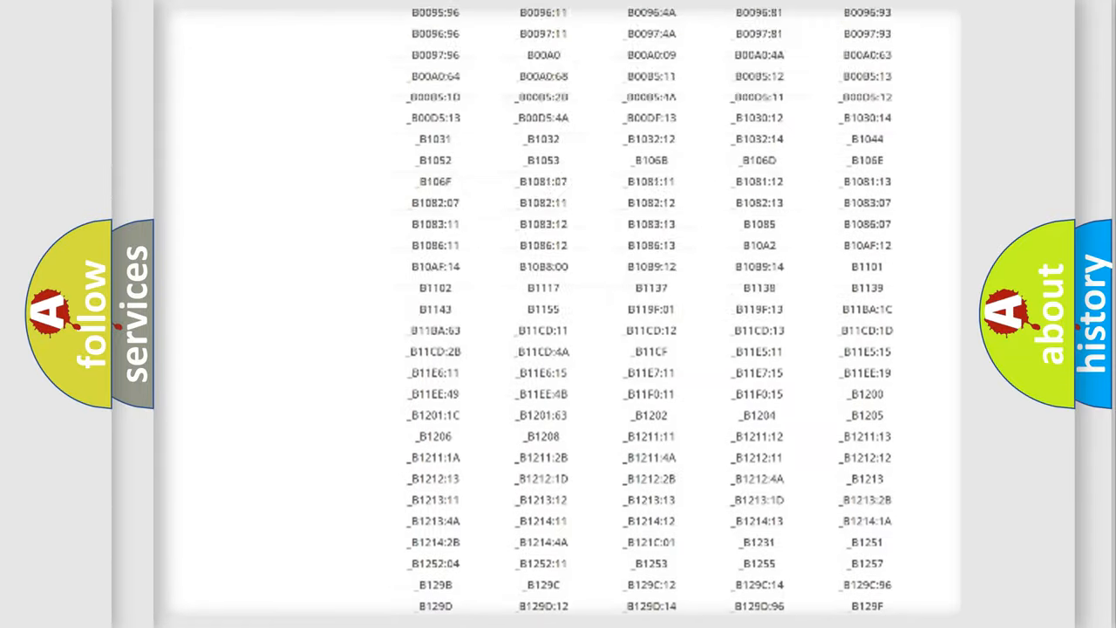
Step: Scroll back up to the top of the Jeep DTC code subcategories
{"action": "scroll", "scroll_direction": "up", "scroll_amount": 3}
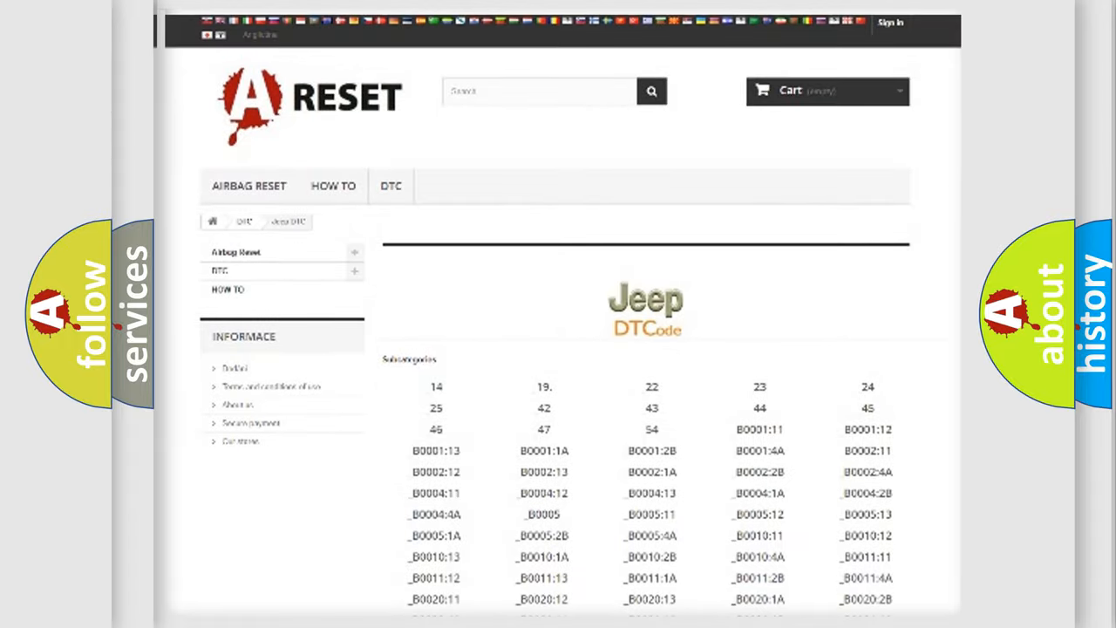